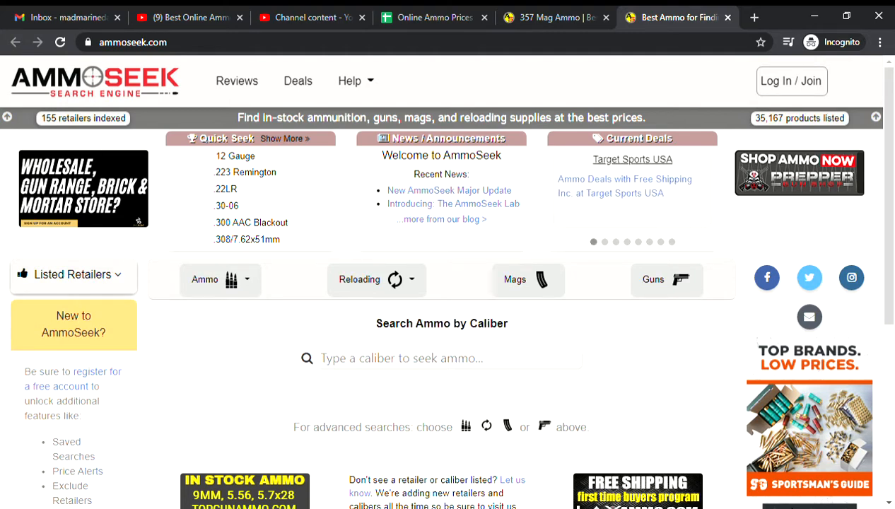
{"action": "mouse_move", "coordinate": [668, 412]}
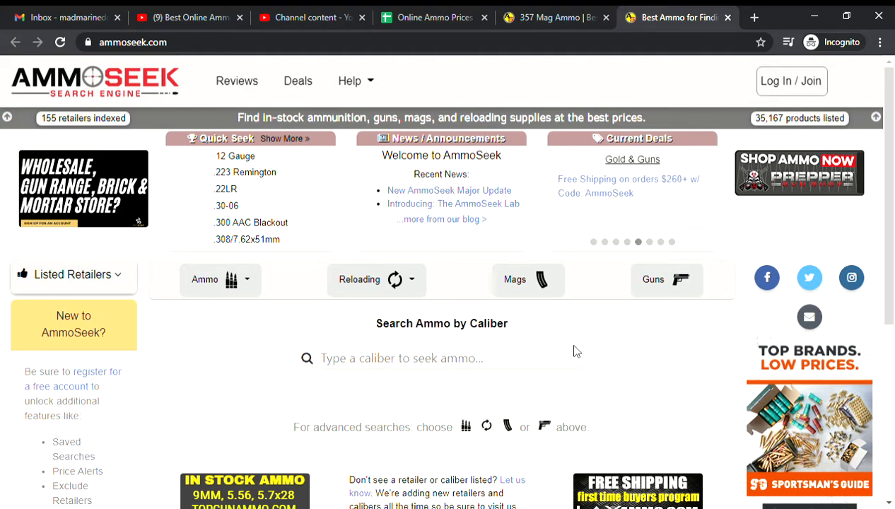
{"action": "mouse_move", "coordinate": [605, 348]}
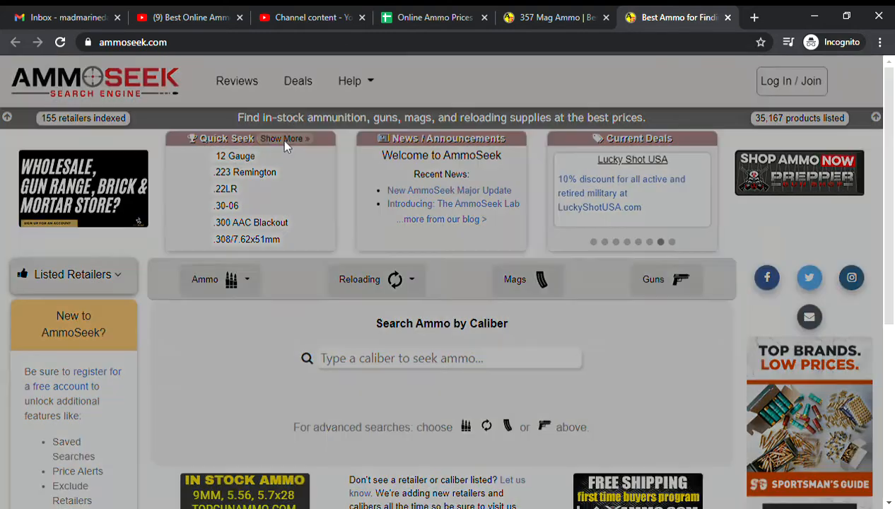
Step: Browse the full top-calibers ranking, then return to Online Ammo Prices and select an empty row-2 cell
{"action": "left_click", "coordinate": [283, 138]}
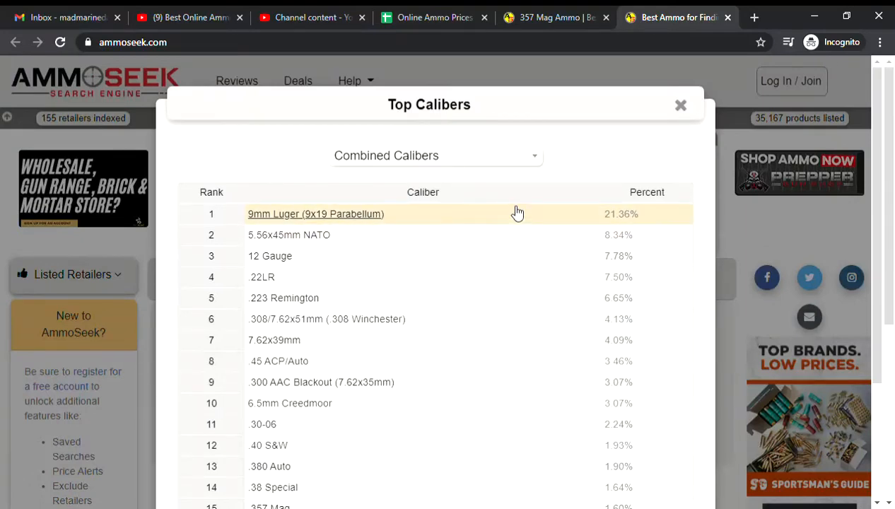
{"action": "scroll", "scroll_direction": "down", "scroll_amount": 3}
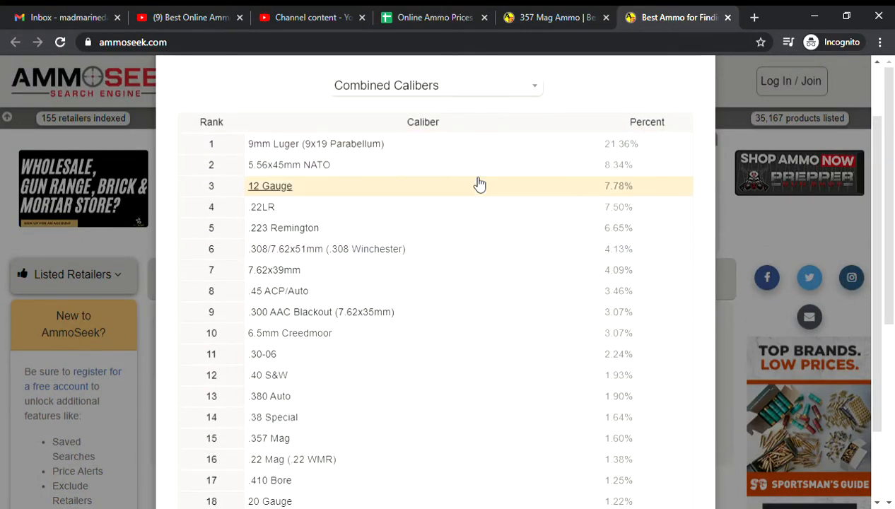
{"action": "mouse_move", "coordinate": [586, 144]}
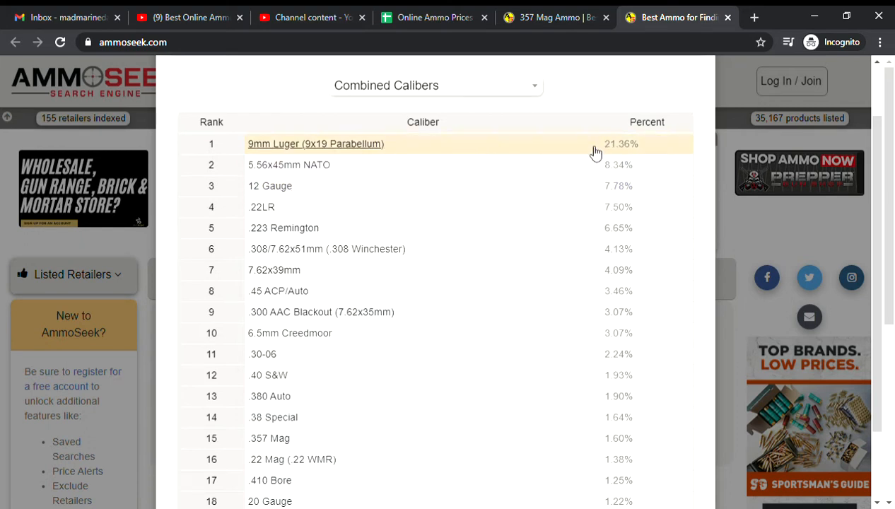
{"action": "mouse_move", "coordinate": [573, 154]}
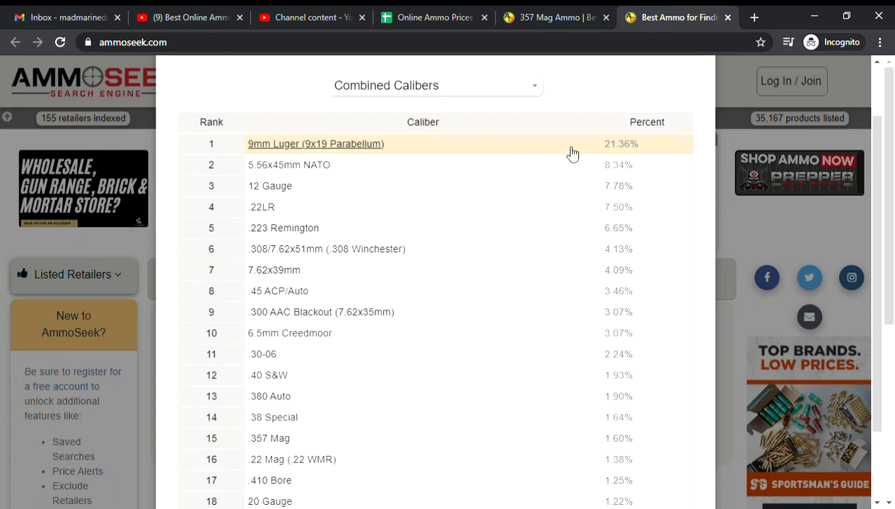
{"action": "mouse_move", "coordinate": [557, 165]}
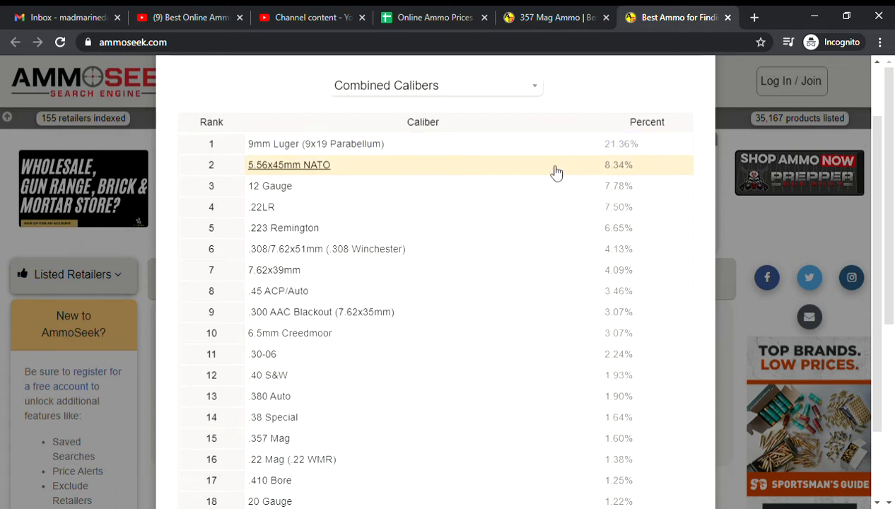
{"action": "scroll", "scroll_direction": "down", "scroll_amount": 3}
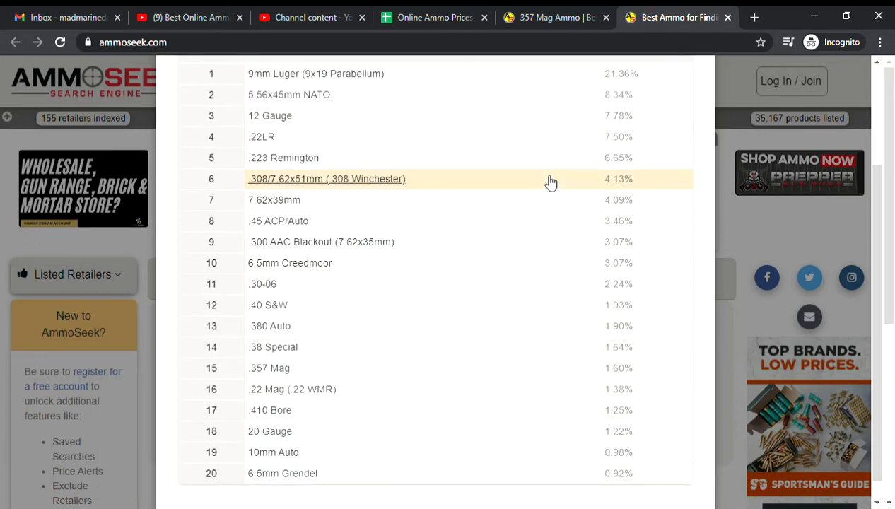
{"action": "mouse_move", "coordinate": [548, 187]}
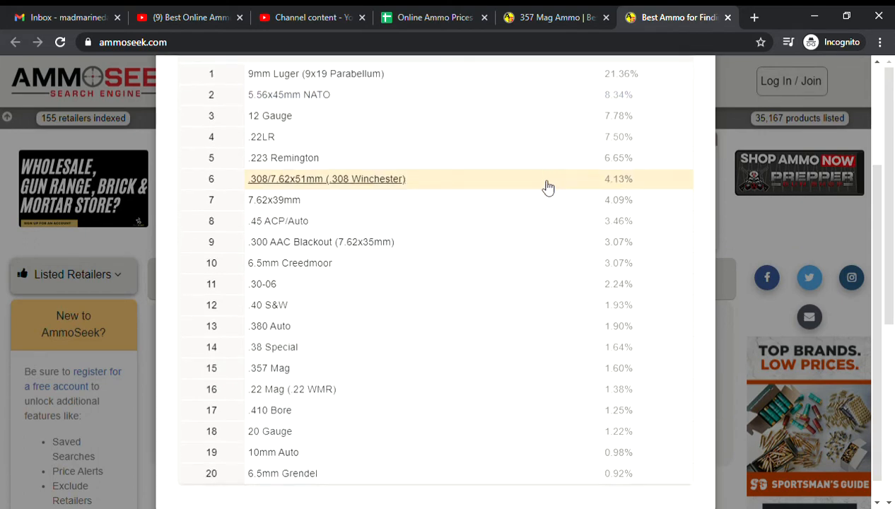
{"action": "scroll", "scroll_direction": "up", "scroll_amount": 3}
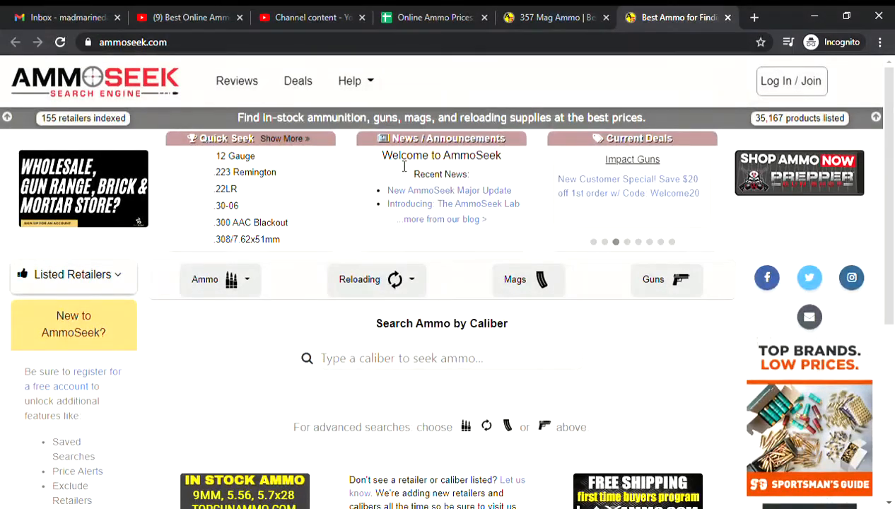
{"action": "left_click", "coordinate": [434, 17]}
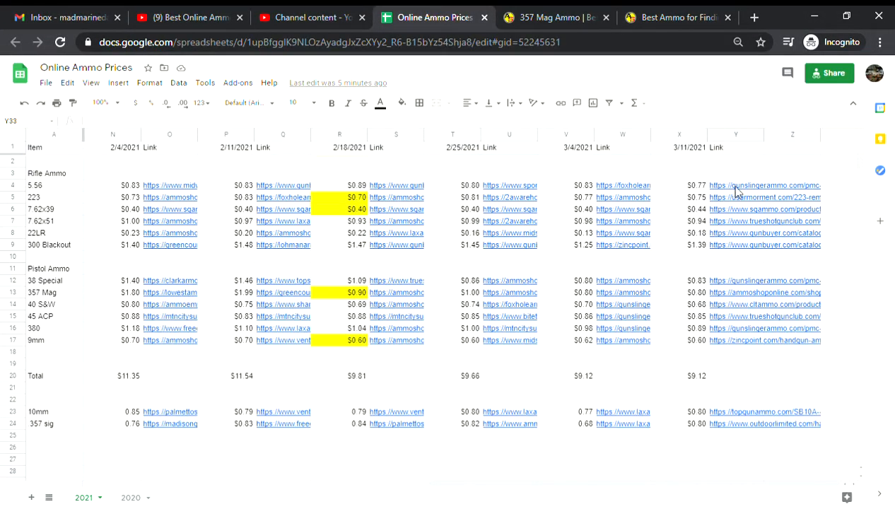
{"action": "left_click", "coordinate": [792, 163]}
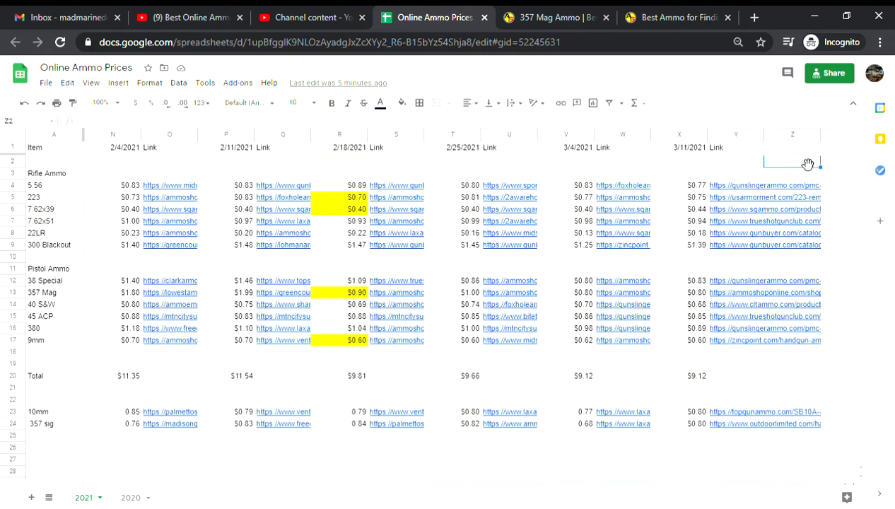
{"action": "mouse_move", "coordinate": [792, 168]}
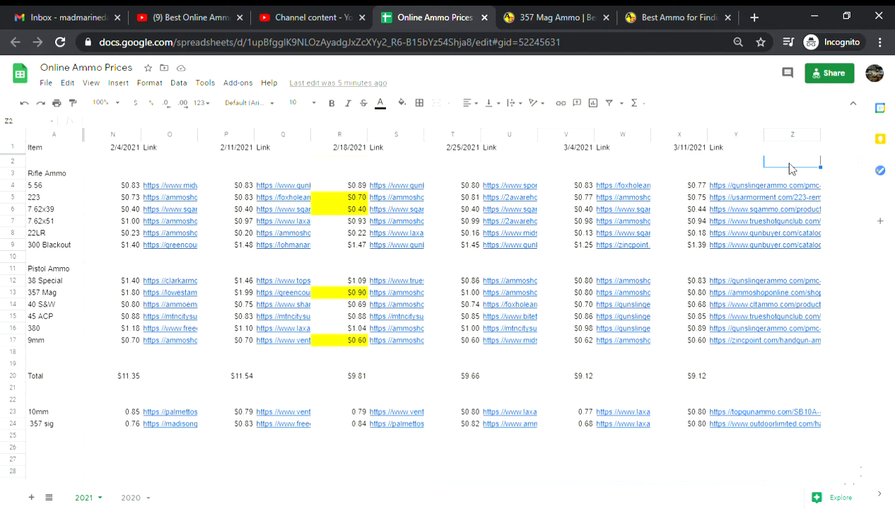
{"action": "mouse_move", "coordinate": [766, 175]}
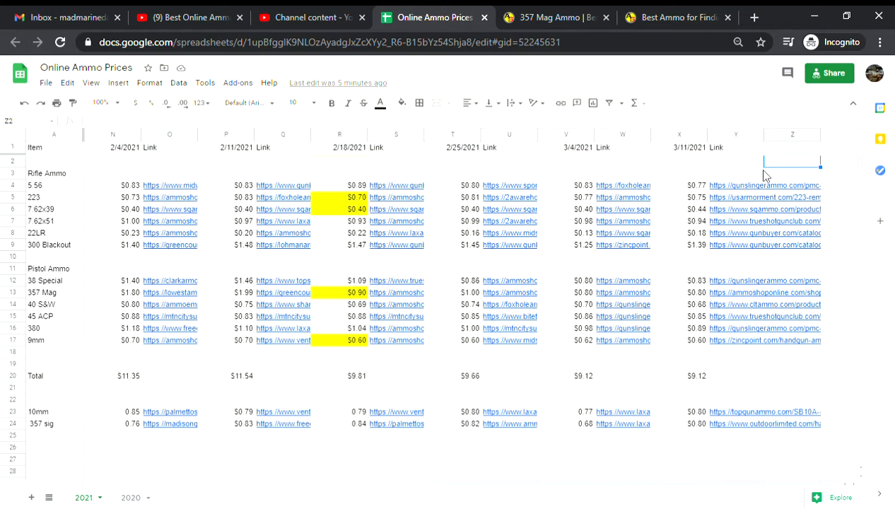
{"action": "mouse_move", "coordinate": [765, 176]}
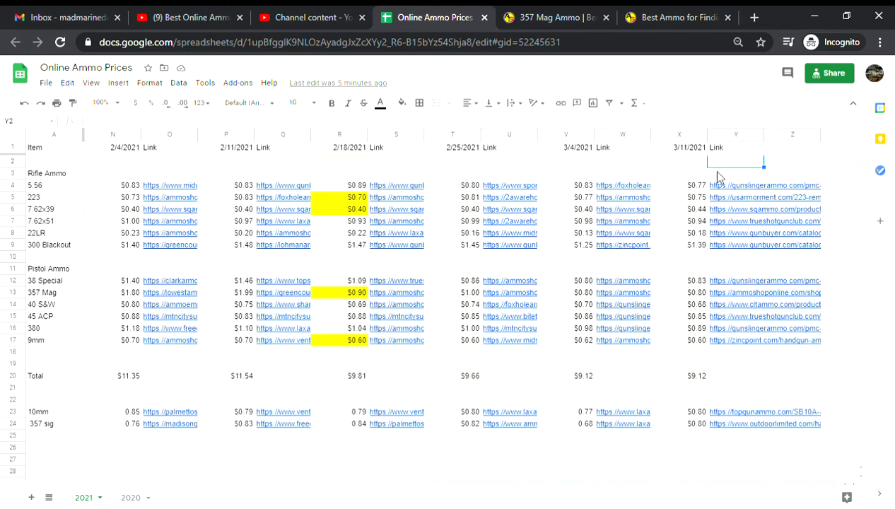
{"action": "mouse_move", "coordinate": [724, 267]}
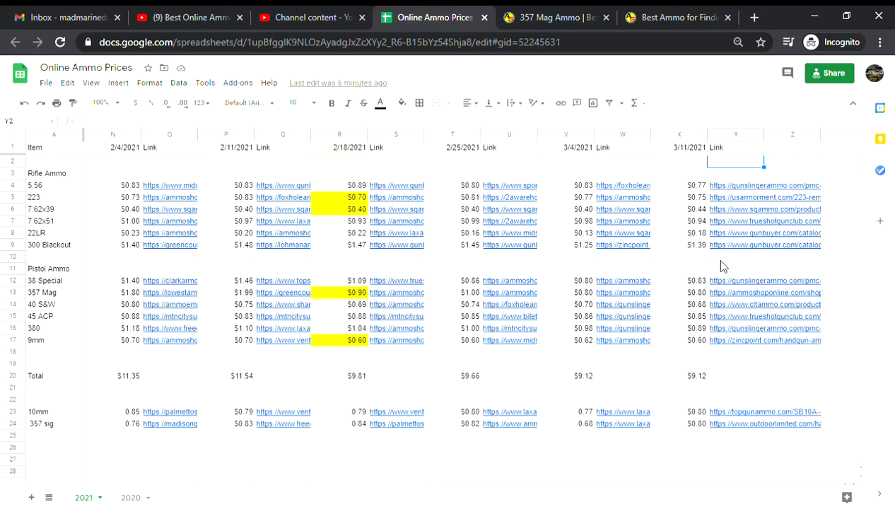
{"action": "scroll", "scroll_direction": "down", "scroll_amount": 3}
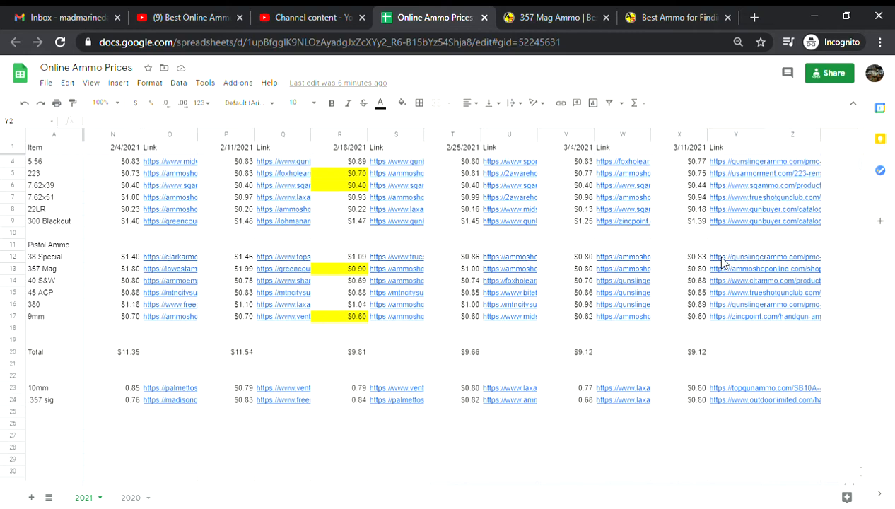
{"action": "mouse_move", "coordinate": [756, 362]}
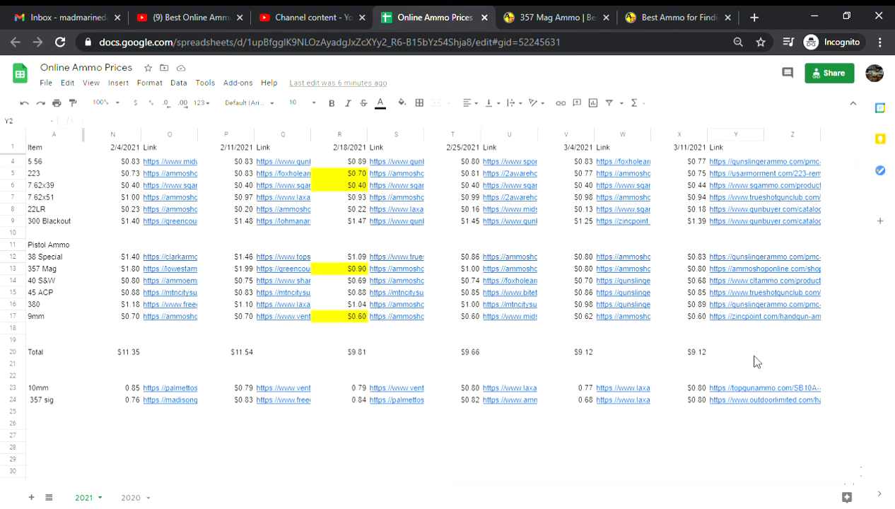
{"action": "mouse_move", "coordinate": [723, 350]}
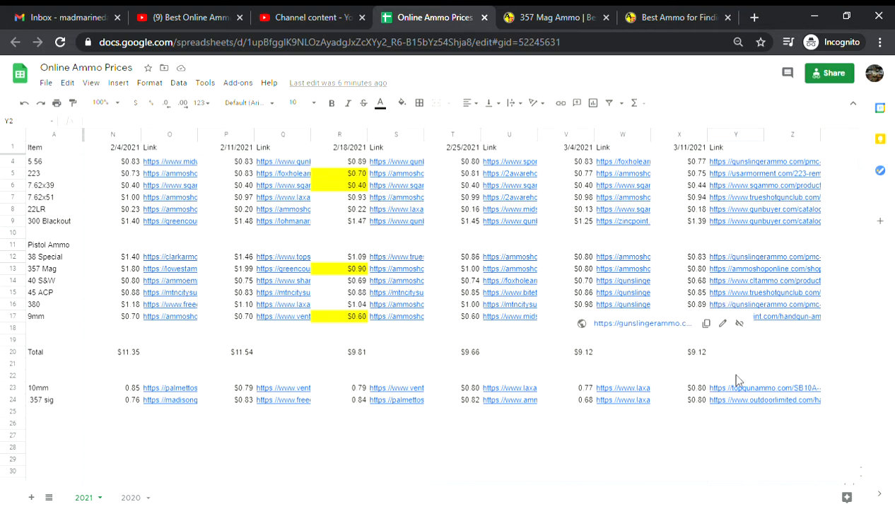
{"action": "left_click", "coordinate": [736, 364]}
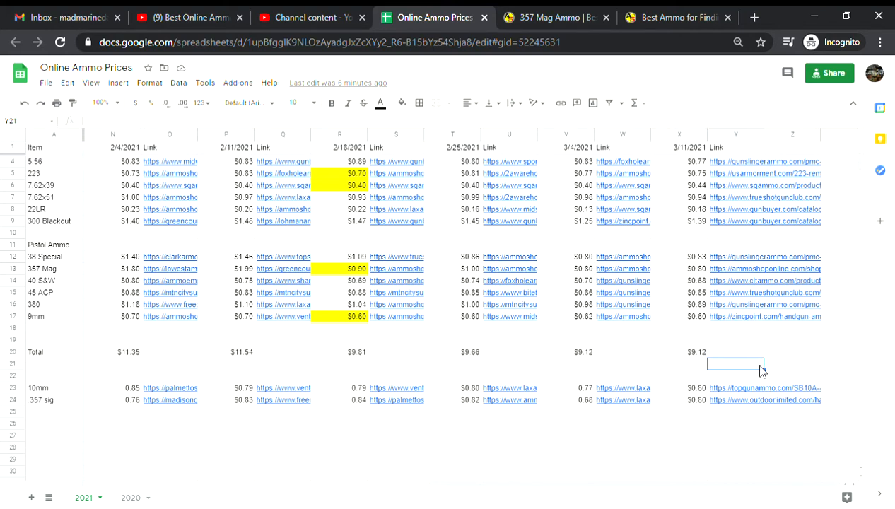
{"action": "mouse_move", "coordinate": [754, 351]}
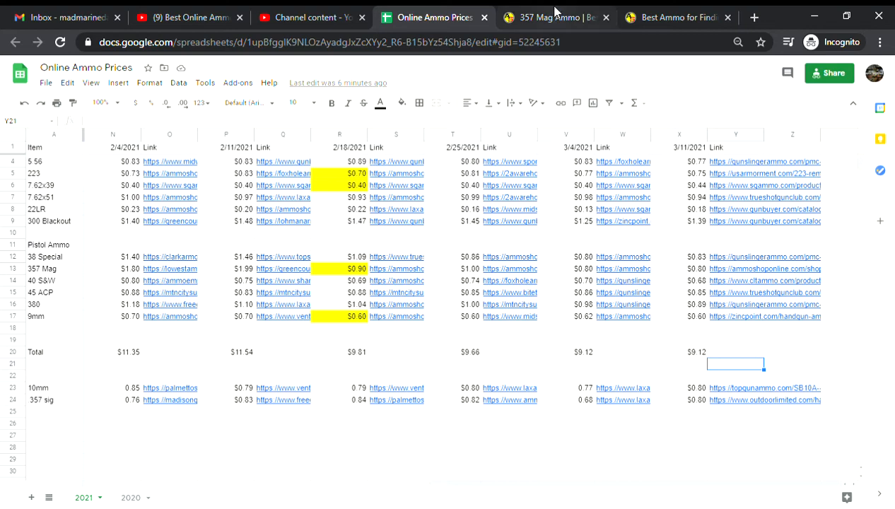
Step: Review the 43 AmmoSeek .357 Mag handgun listings; the cheapest in-stock offer is 79.9¢ per round
{"action": "left_click", "coordinate": [676, 17]}
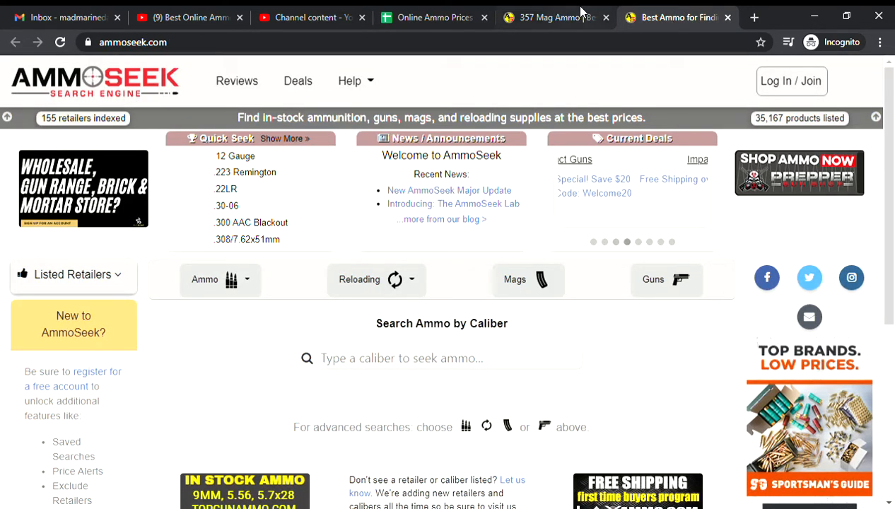
{"action": "left_click", "coordinate": [555, 17]}
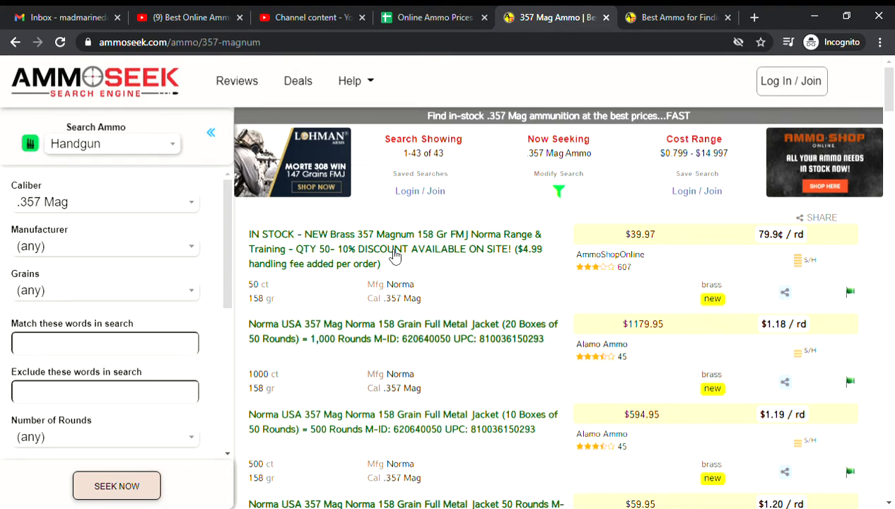
{"action": "mouse_move", "coordinate": [783, 246]}
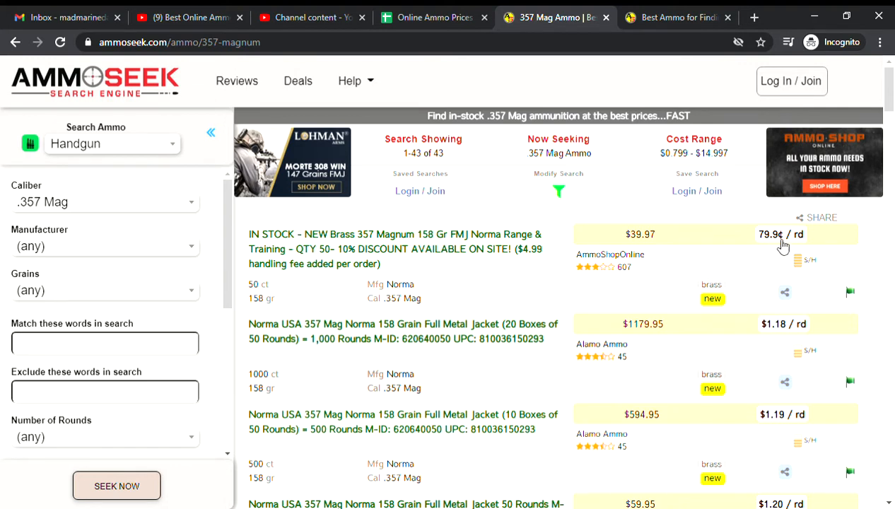
{"action": "mouse_move", "coordinate": [777, 251]}
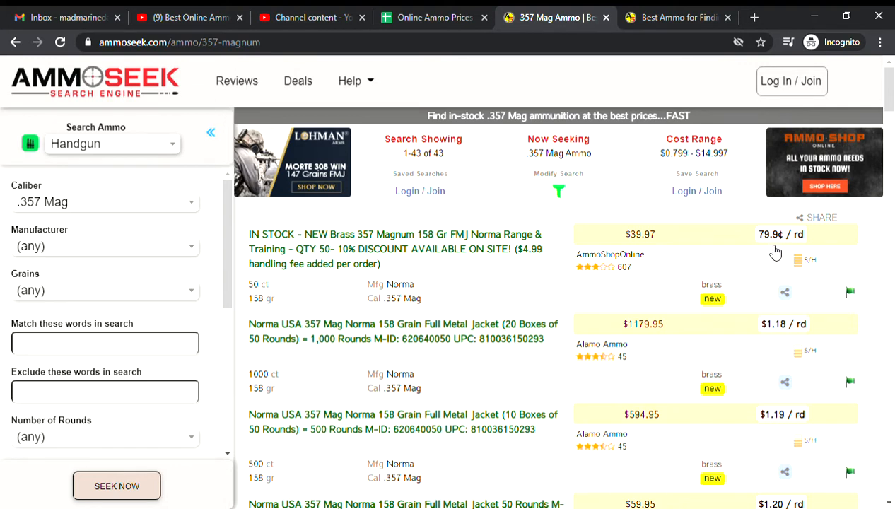
{"action": "scroll", "scroll_direction": "down", "scroll_amount": 3}
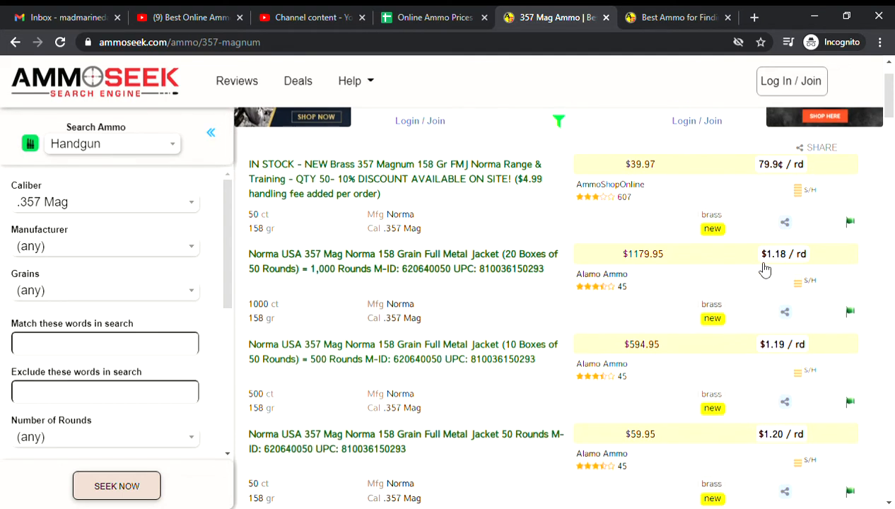
{"action": "mouse_move", "coordinate": [781, 271]}
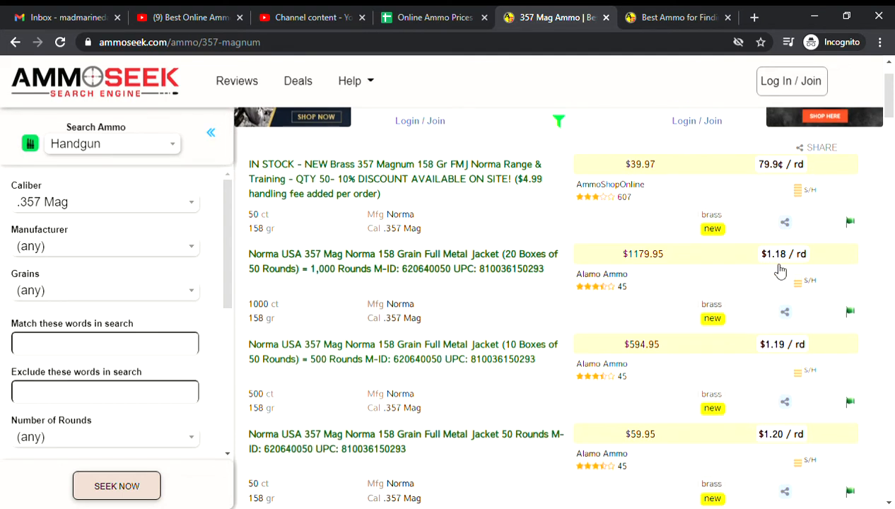
{"action": "mouse_move", "coordinate": [327, 277]}
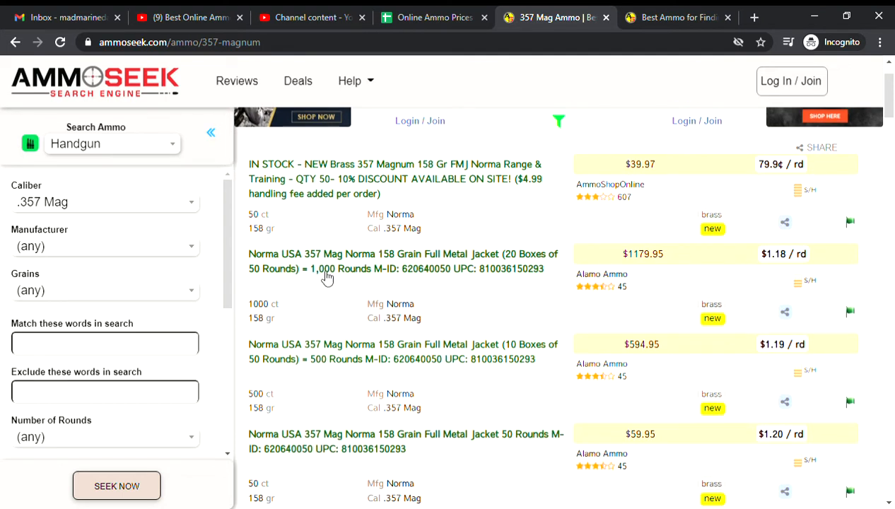
{"action": "mouse_move", "coordinate": [340, 279]}
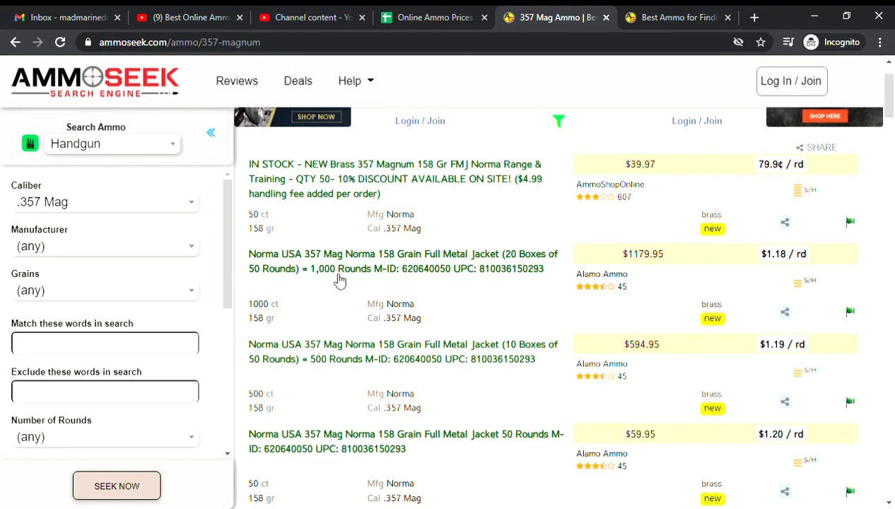
{"action": "scroll", "scroll_direction": "down", "scroll_amount": 3}
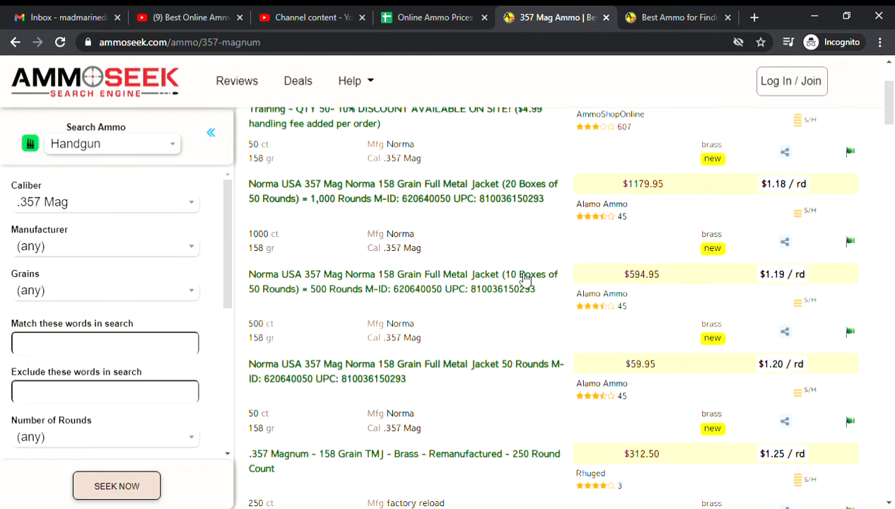
{"action": "mouse_move", "coordinate": [789, 297]}
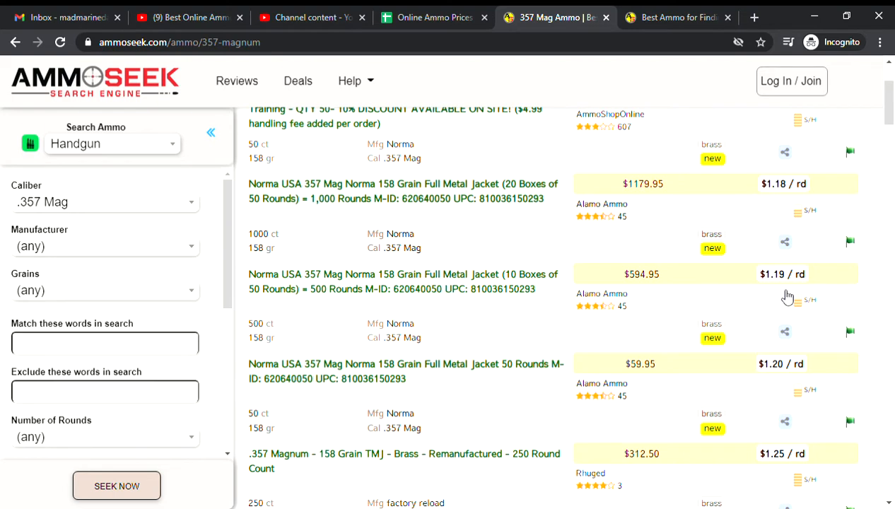
{"action": "mouse_move", "coordinate": [331, 301]}
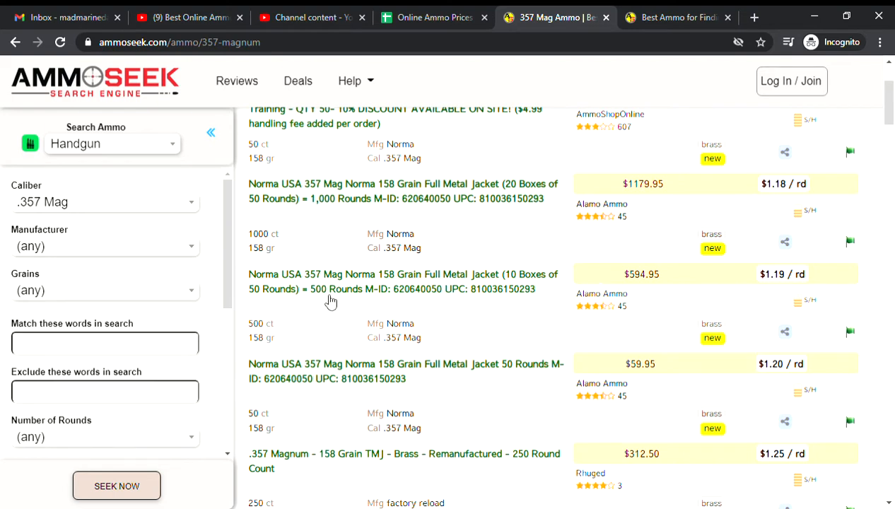
{"action": "mouse_move", "coordinate": [747, 294]}
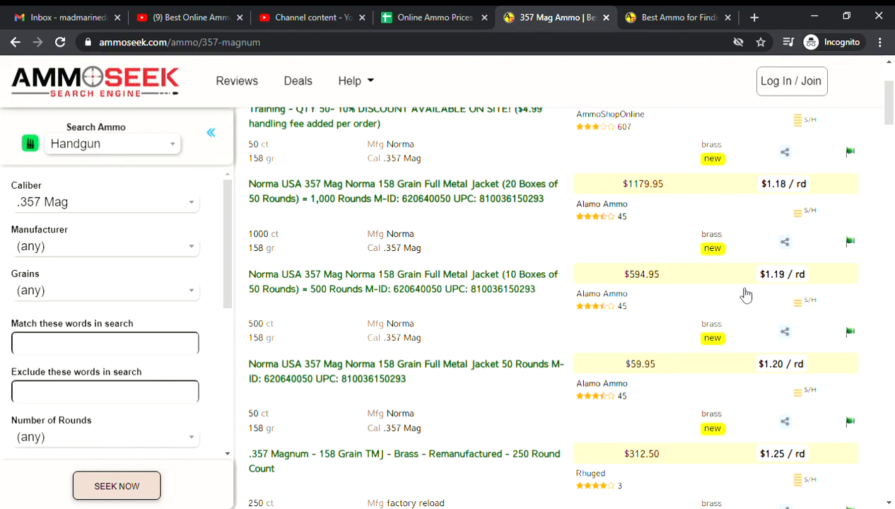
{"action": "scroll", "scroll_direction": "down", "scroll_amount": 3}
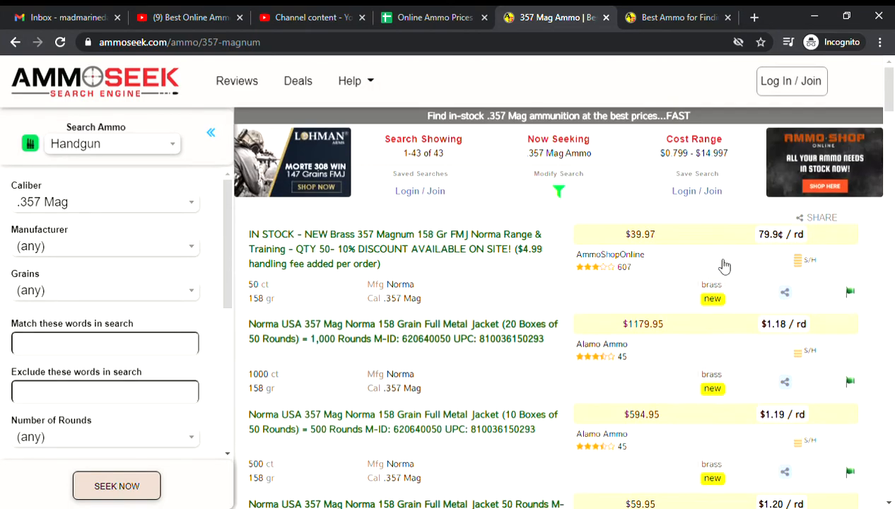
{"action": "mouse_move", "coordinate": [720, 255]}
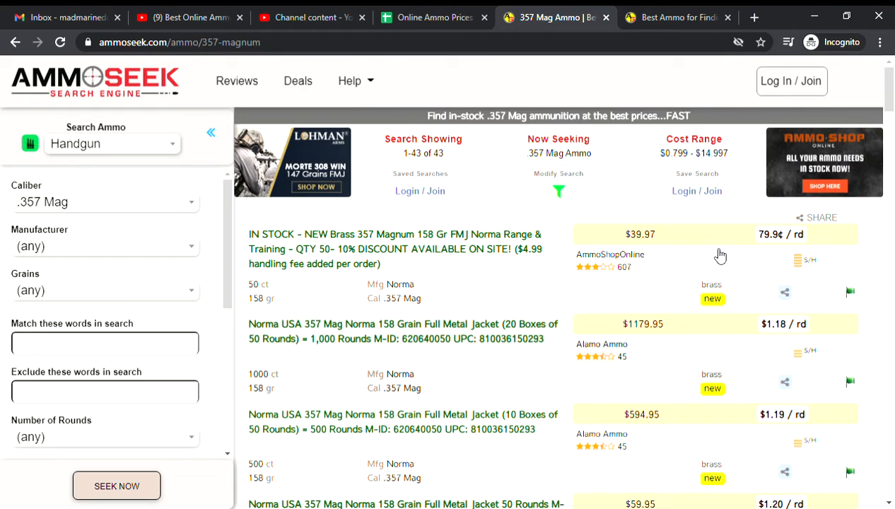
{"action": "mouse_move", "coordinate": [550, 250]}
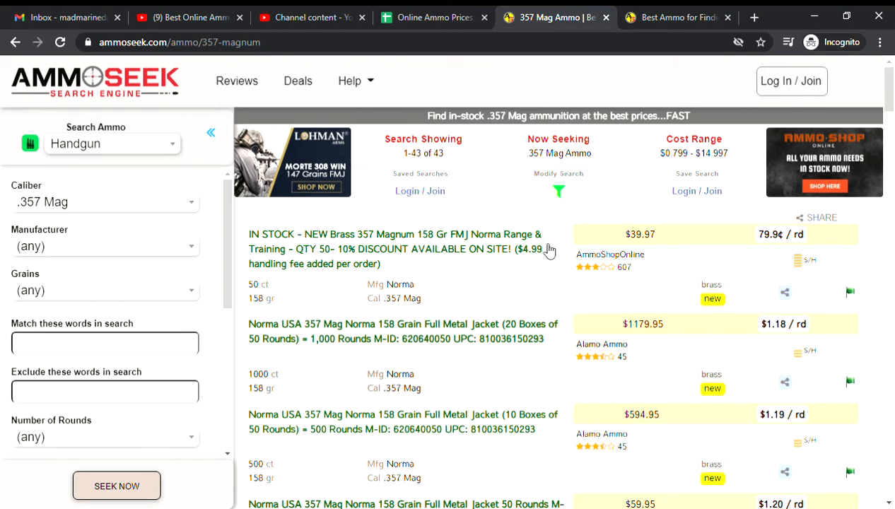
{"action": "mouse_move", "coordinate": [540, 286]}
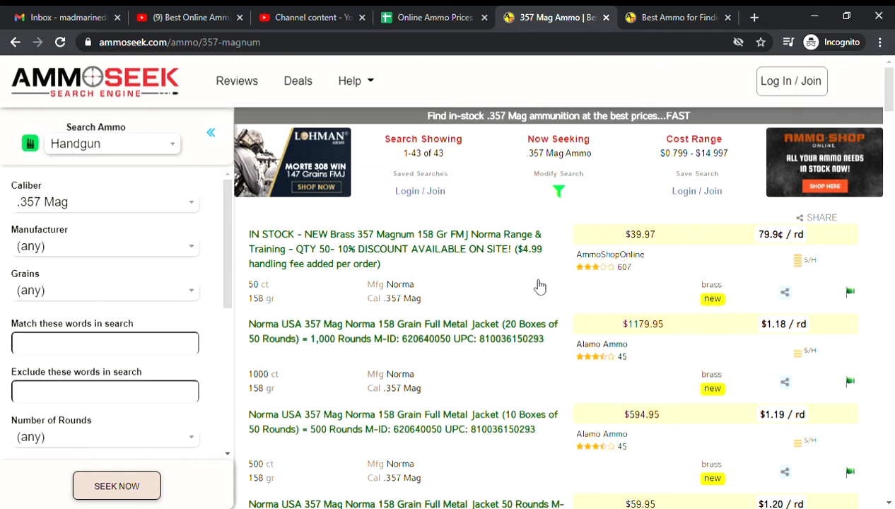
{"action": "scroll", "scroll_direction": "down", "scroll_amount": 3}
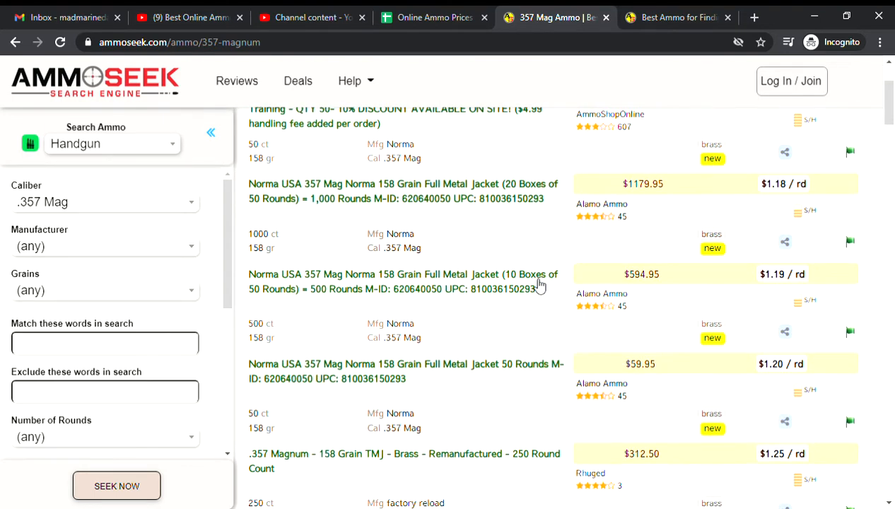
{"action": "mouse_move", "coordinate": [485, 323]}
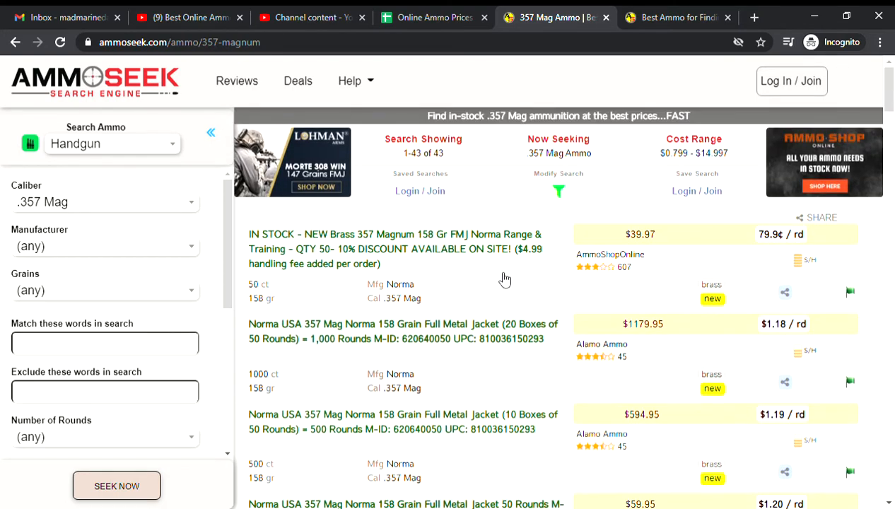
{"action": "mouse_move", "coordinate": [489, 286]}
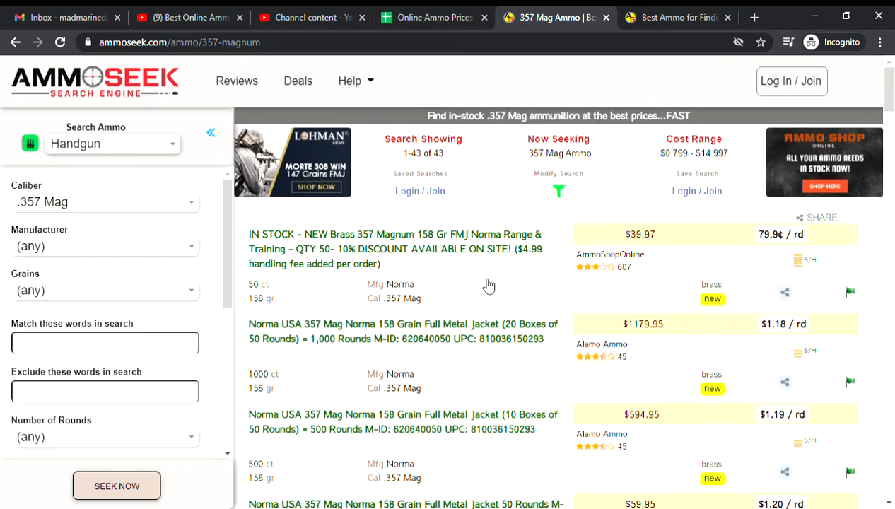
{"action": "scroll", "scroll_direction": "down", "scroll_amount": 3}
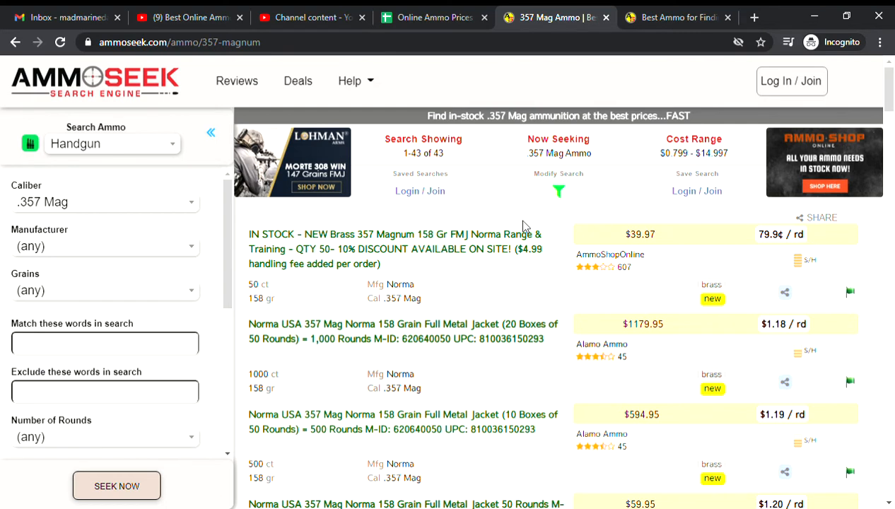
{"action": "mouse_move", "coordinate": [519, 184]}
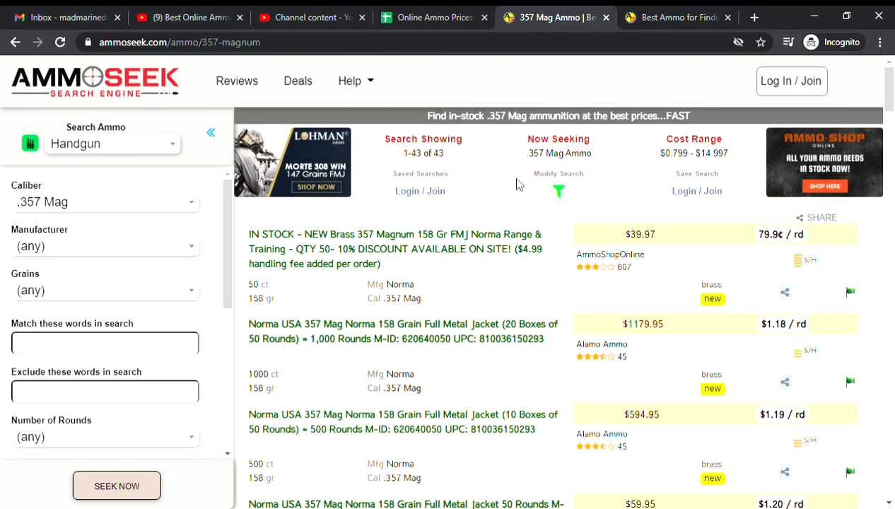
{"action": "mouse_move", "coordinate": [488, 111]}
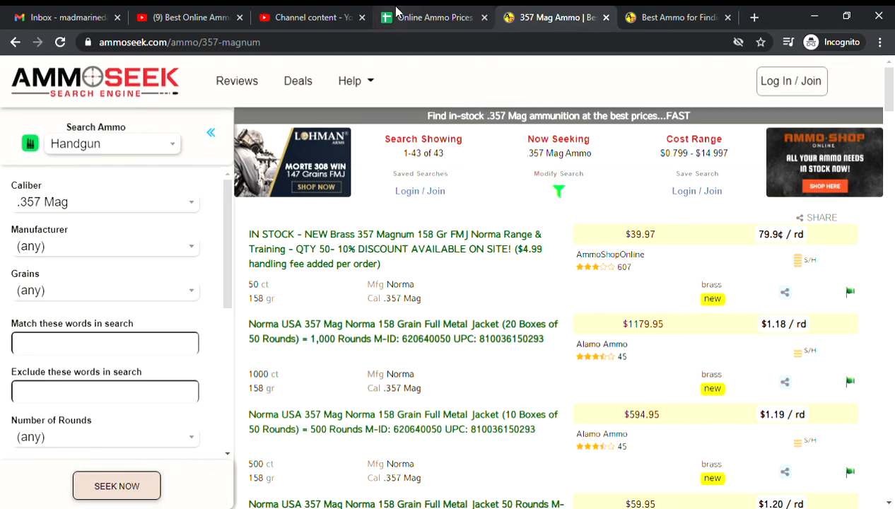
Step: Switch back to the Online Ammo Prices spreadsheet, whose 3/11/2021 column totals $9.12
{"action": "left_click", "coordinate": [433, 17]}
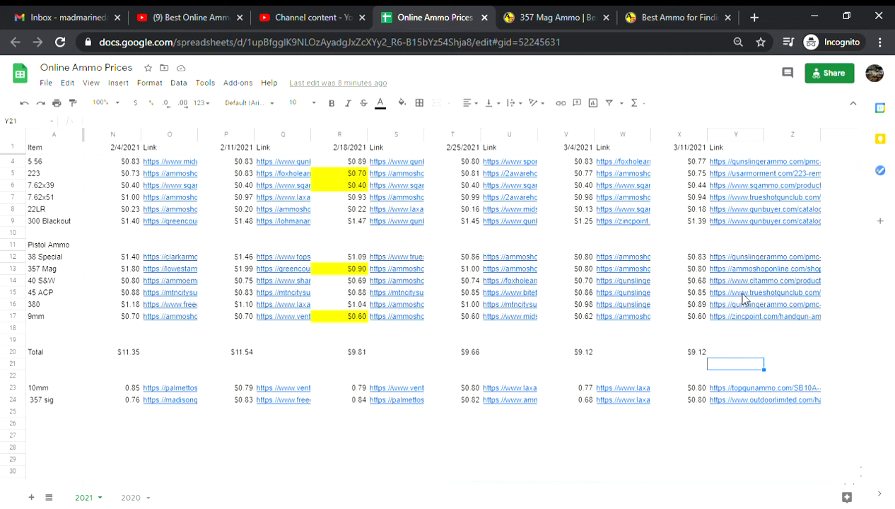
{"action": "mouse_move", "coordinate": [754, 288]}
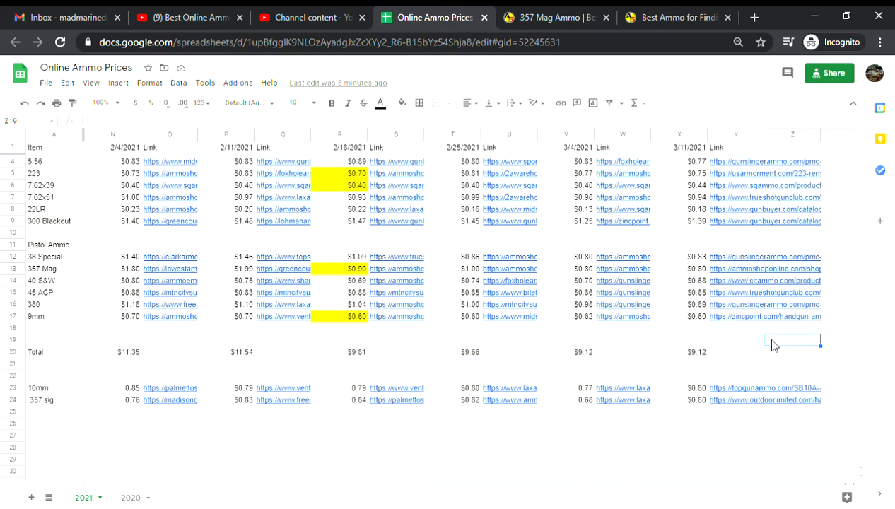
{"action": "mouse_move", "coordinate": [666, 283]}
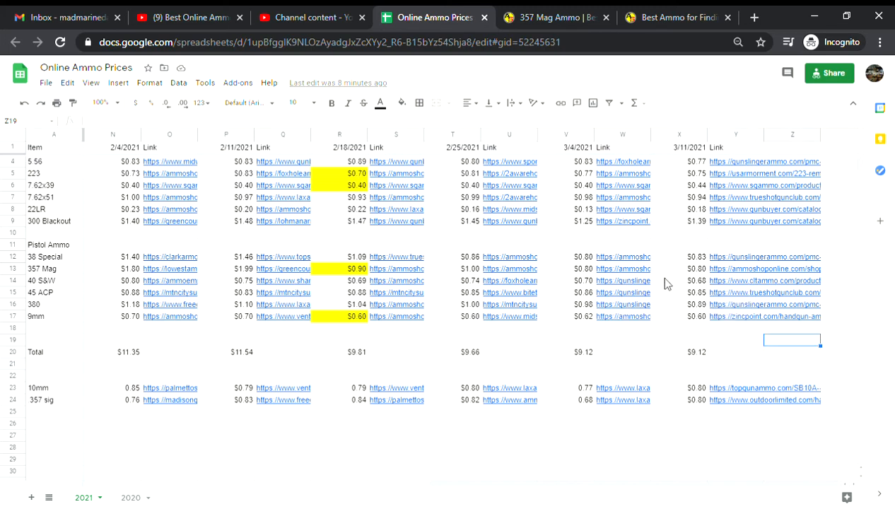
{"action": "mouse_move", "coordinate": [728, 290]}
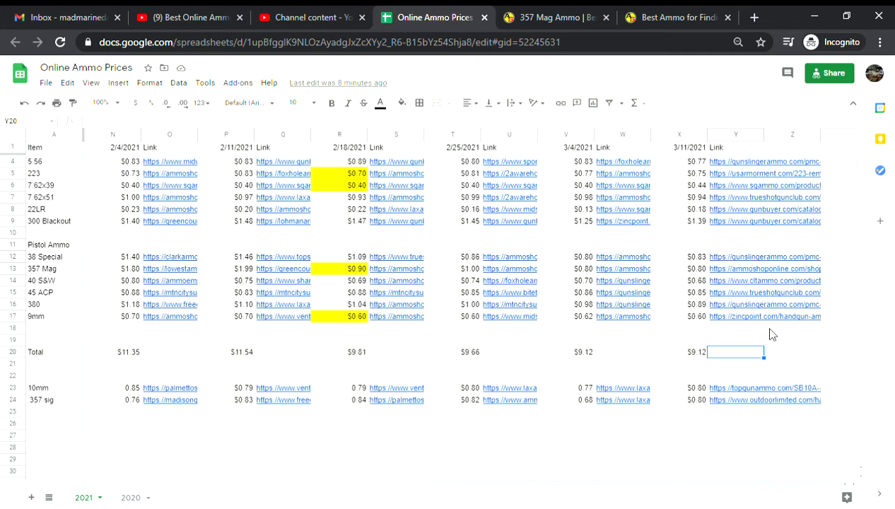
{"action": "mouse_move", "coordinate": [776, 337]}
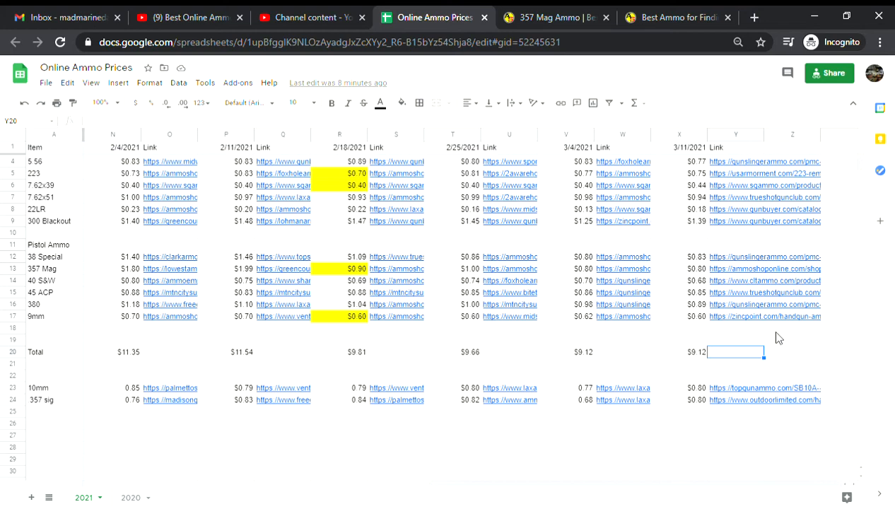
{"action": "mouse_move", "coordinate": [759, 328]}
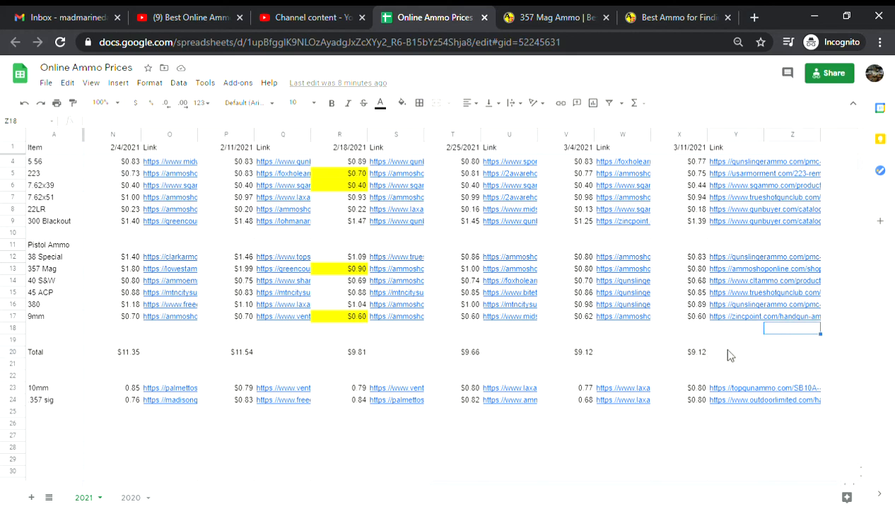
{"action": "mouse_move", "coordinate": [799, 352]}
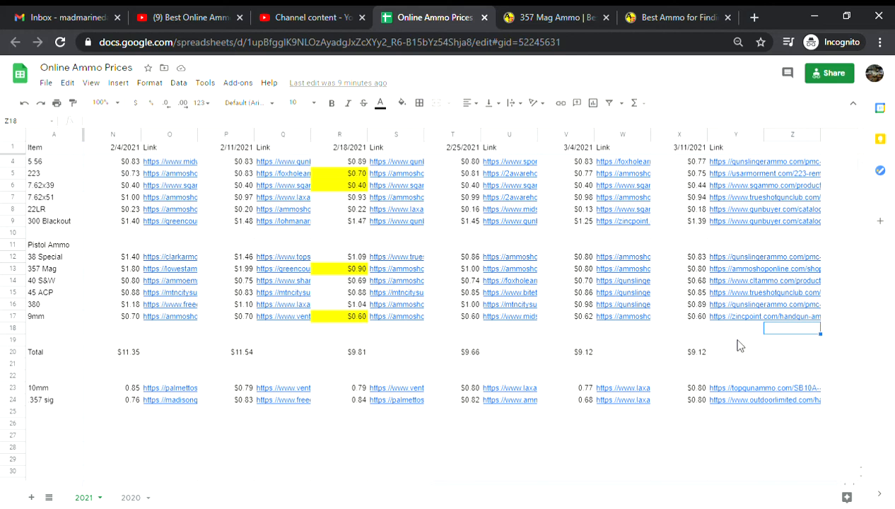
{"action": "mouse_move", "coordinate": [745, 336]}
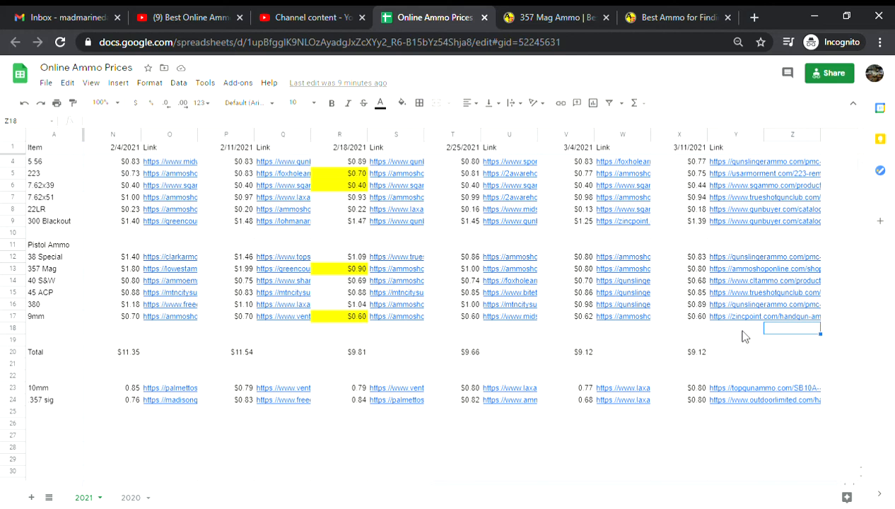
{"action": "mouse_move", "coordinate": [731, 338]}
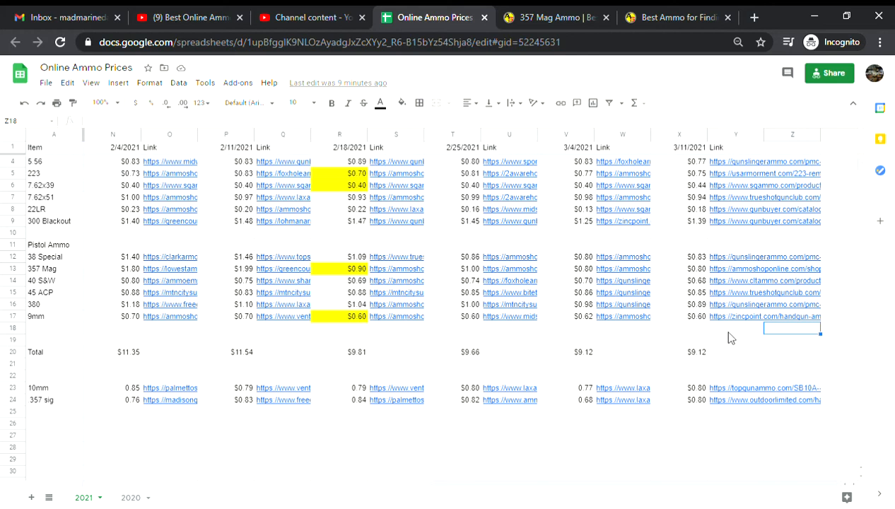
{"action": "mouse_move", "coordinate": [736, 335]}
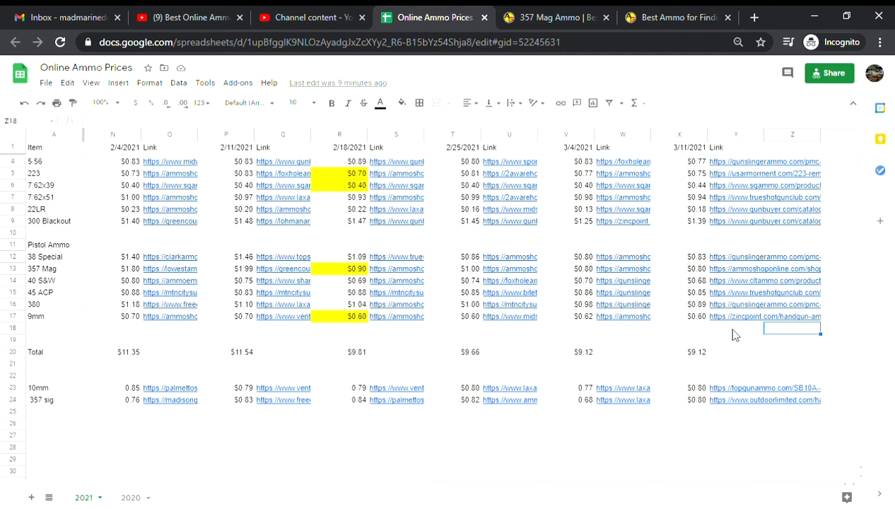
{"action": "mouse_move", "coordinate": [737, 335]}
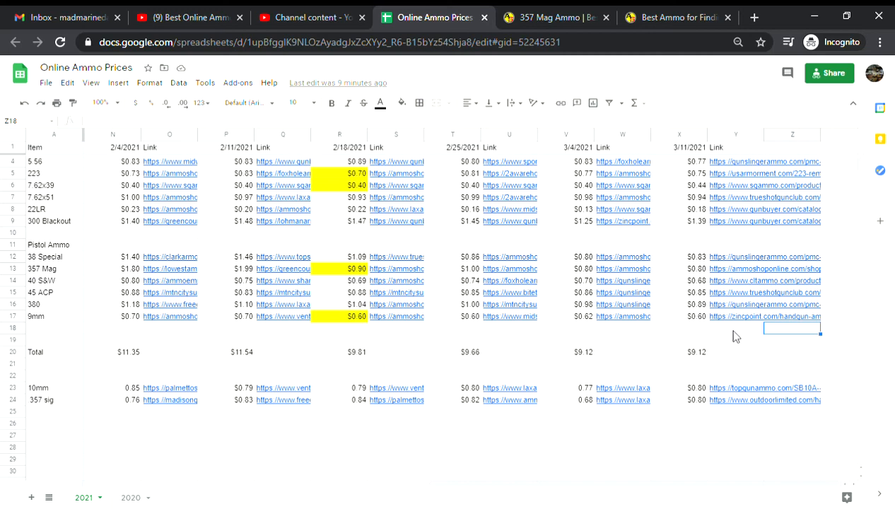
{"action": "mouse_move", "coordinate": [715, 333]}
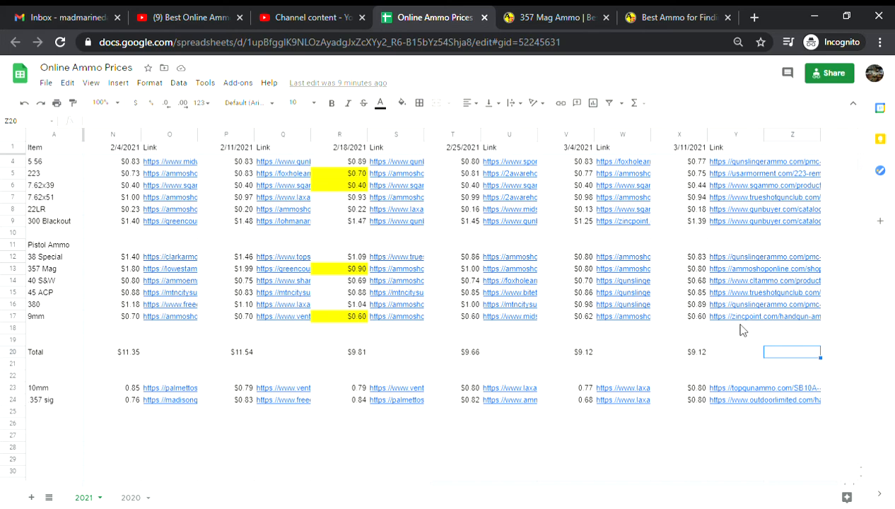
{"action": "scroll", "scroll_direction": "down", "scroll_amount": 3}
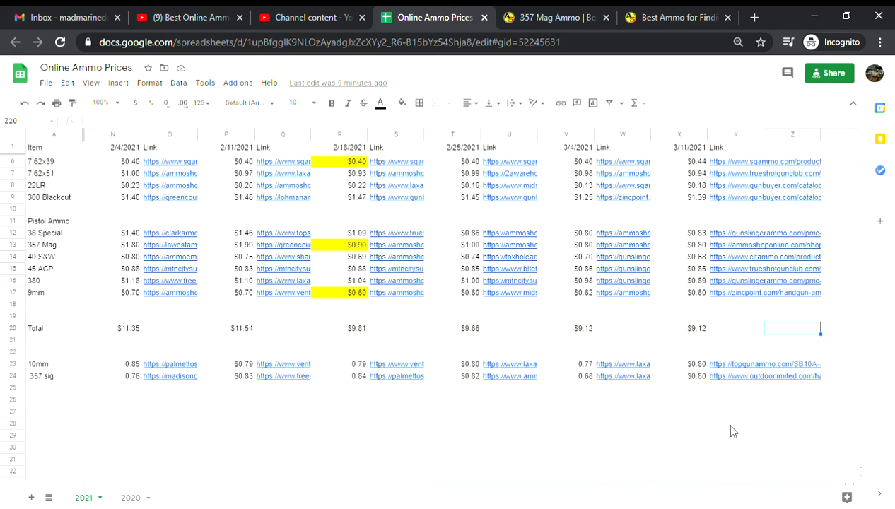
{"action": "mouse_move", "coordinate": [734, 428]}
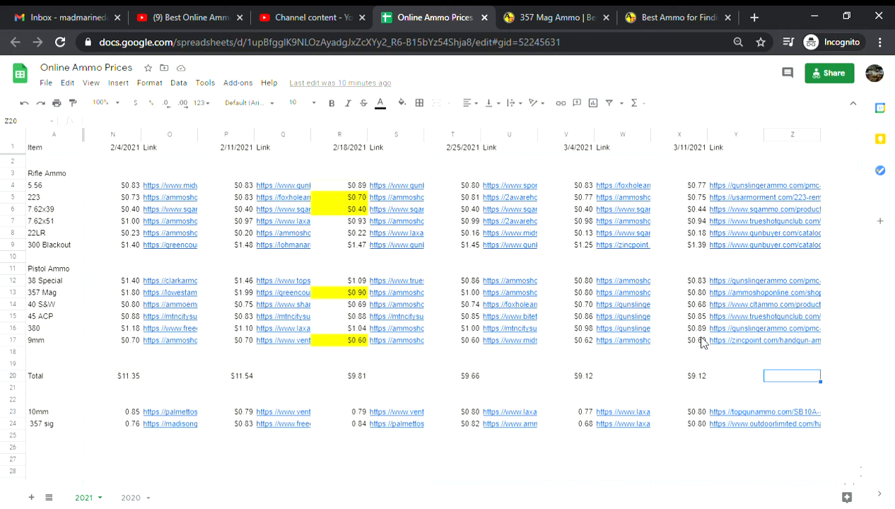
{"action": "mouse_move", "coordinate": [715, 385]}
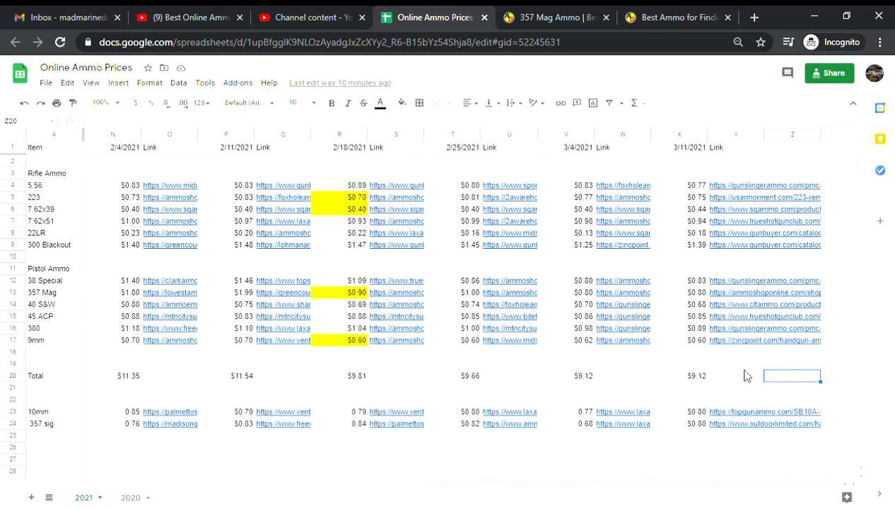
{"action": "mouse_move", "coordinate": [739, 372]}
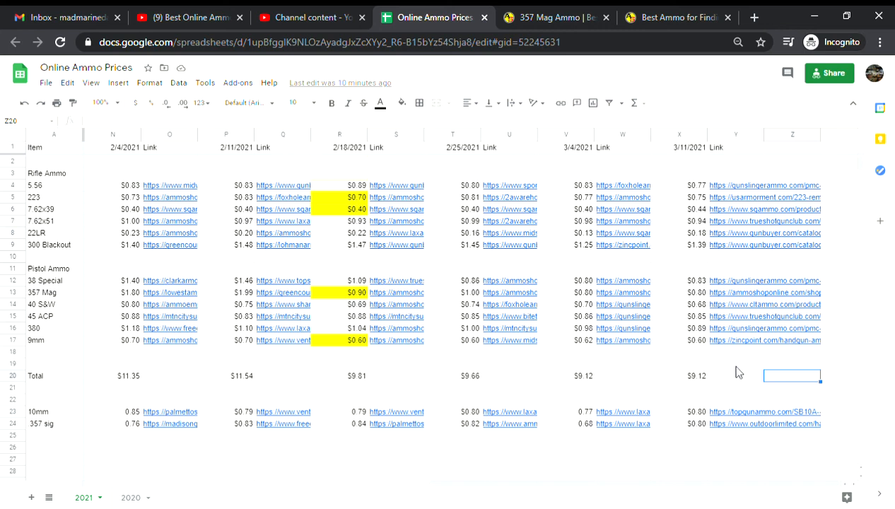
{"action": "mouse_move", "coordinate": [276, 221]}
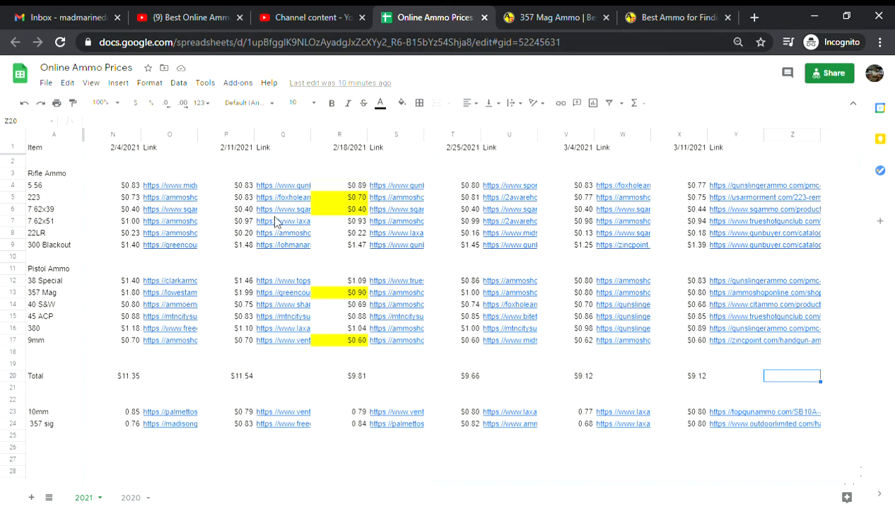
{"action": "mouse_move", "coordinate": [730, 344]}
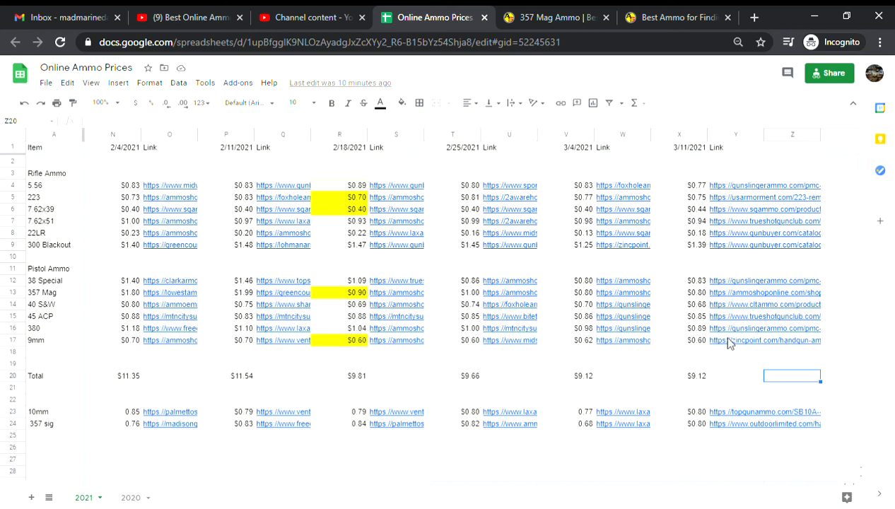
{"action": "left_click", "coordinate": [735, 387]}
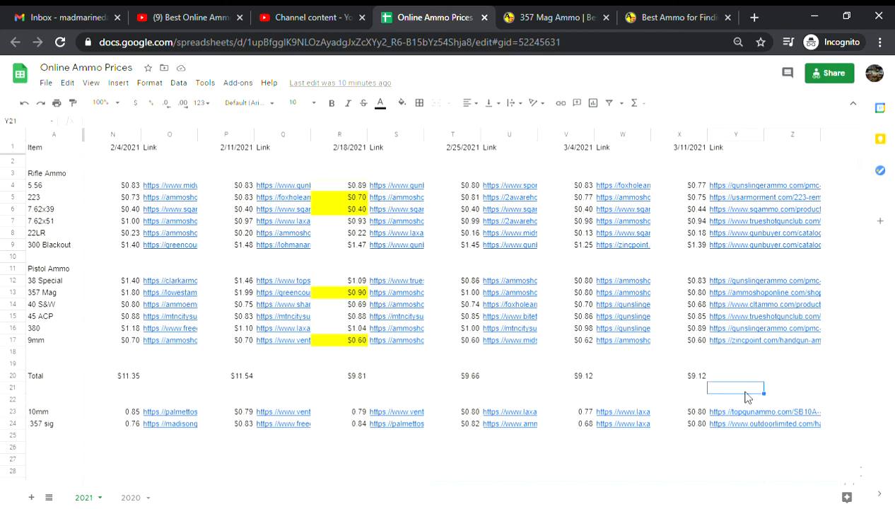